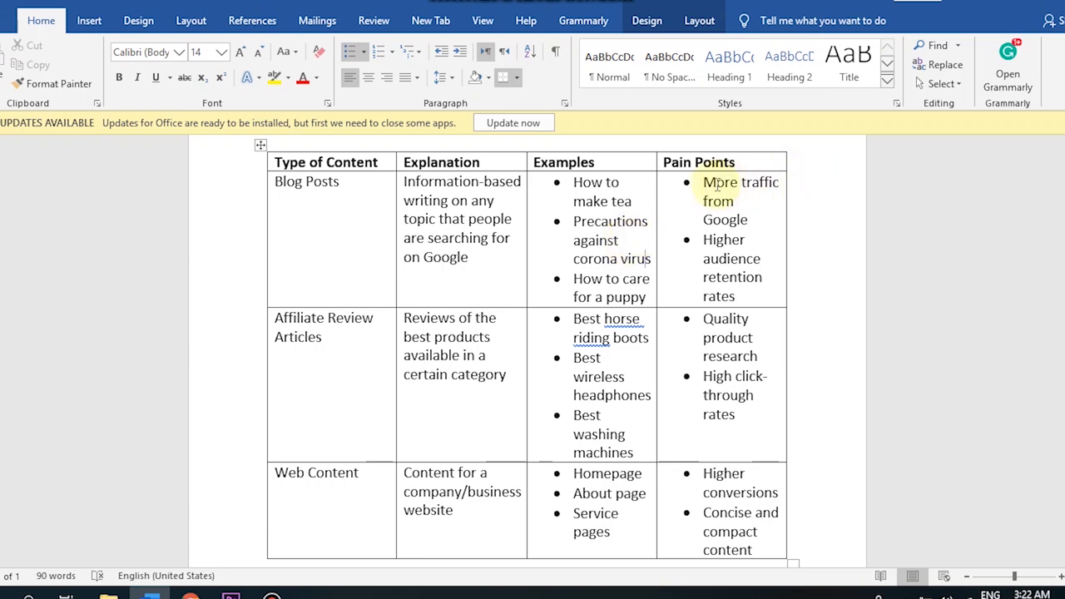
Drag across the table area in Word before moving to a Google search
left_click_drag(702, 182, 749, 219)
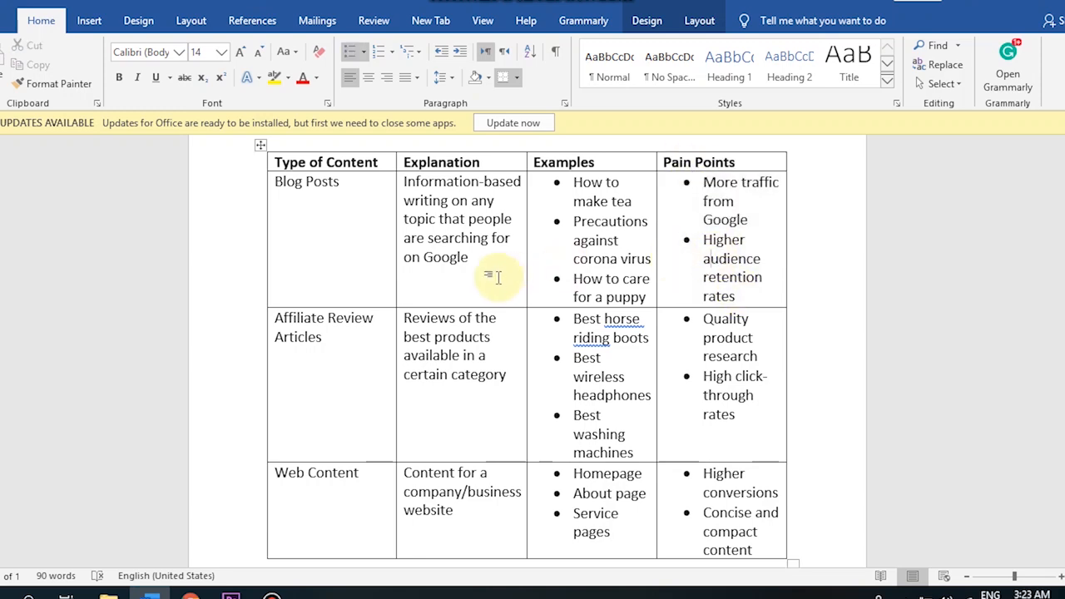
mouse_move(378, 380)
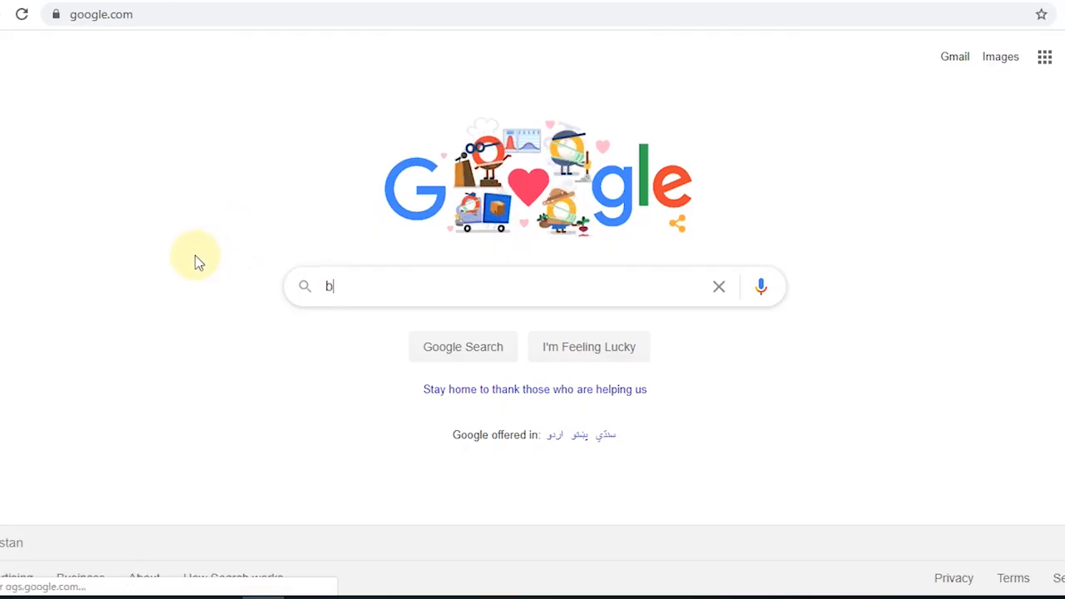
Search 'best wireless headphones' and open the Tom's Guide best wireless headphones 2020 article
type("est wireless")
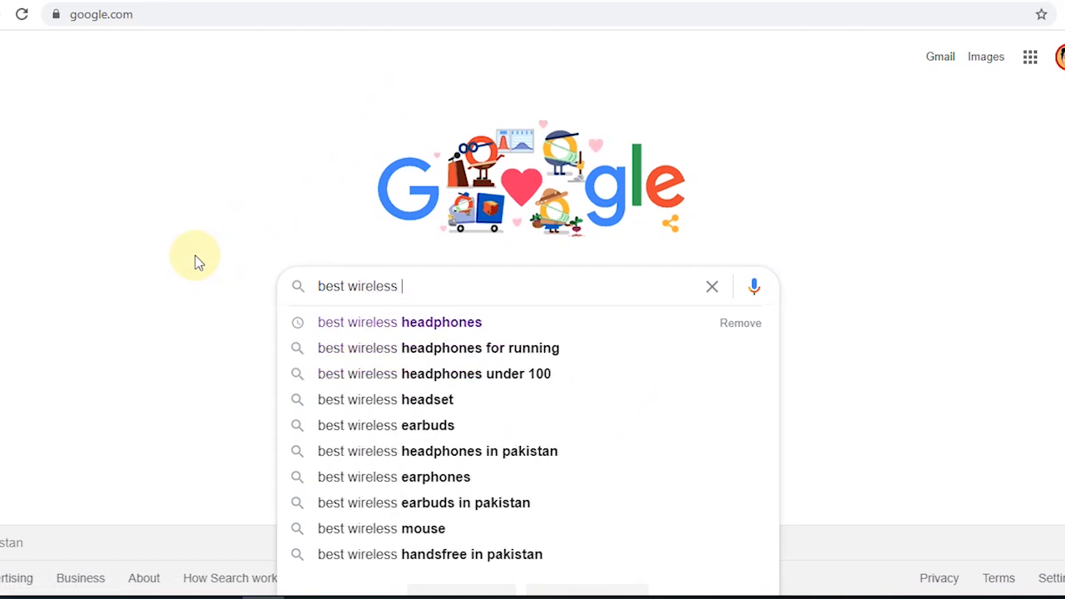
left_click(400, 322)
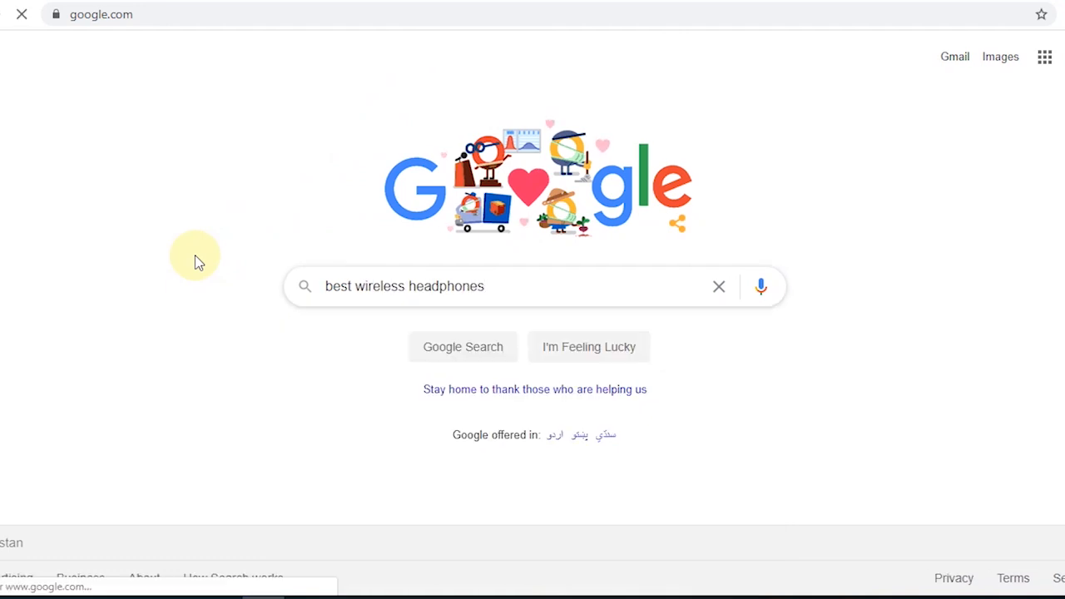
left_click(463, 347)
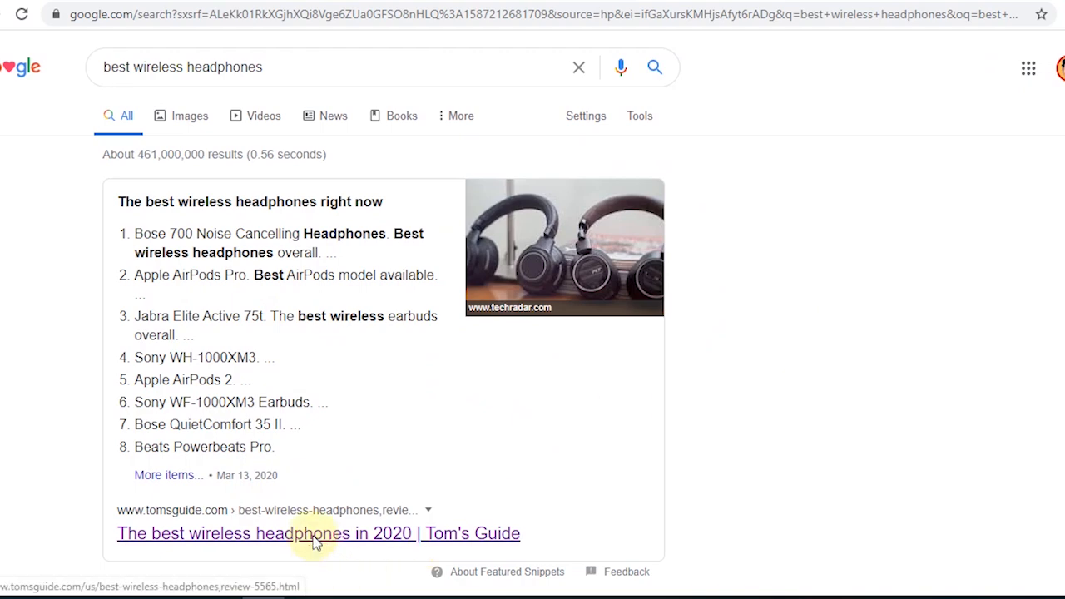
left_click(318, 533)
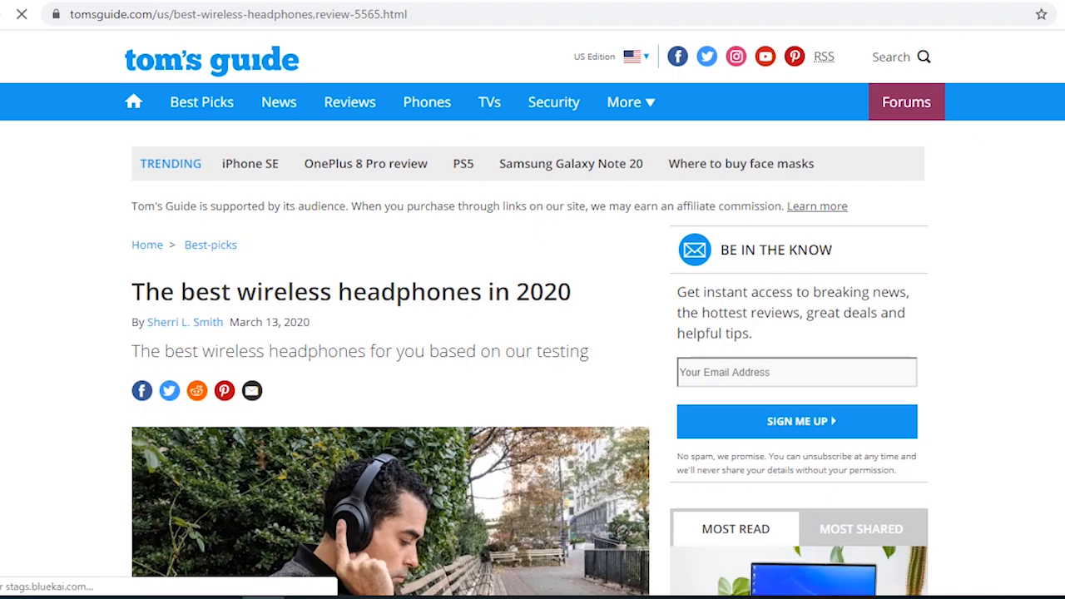
scroll("down", 3)
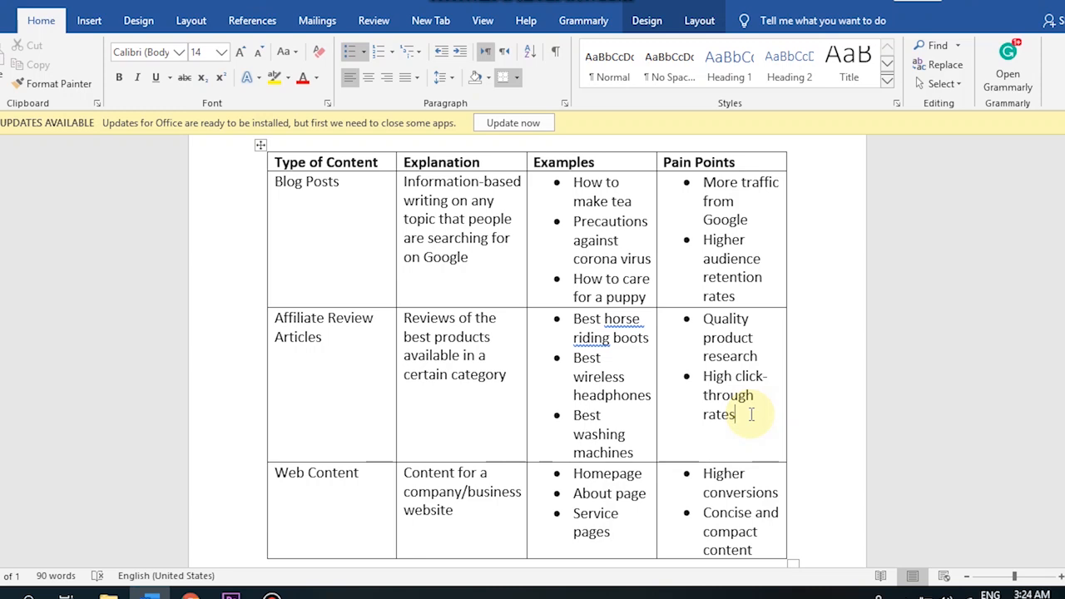
mouse_move(769, 356)
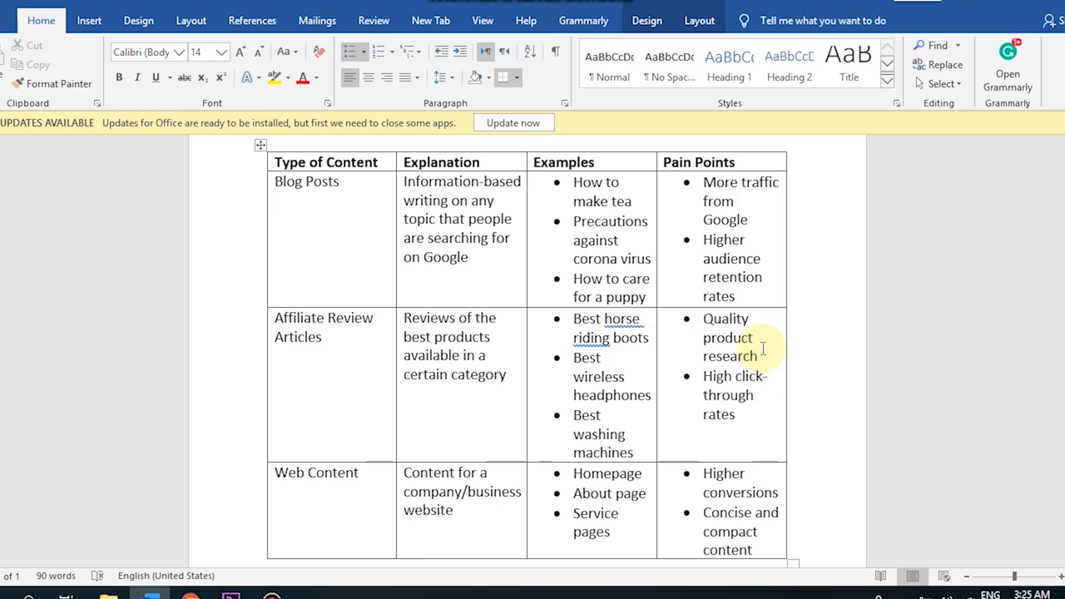
mouse_move(746, 430)
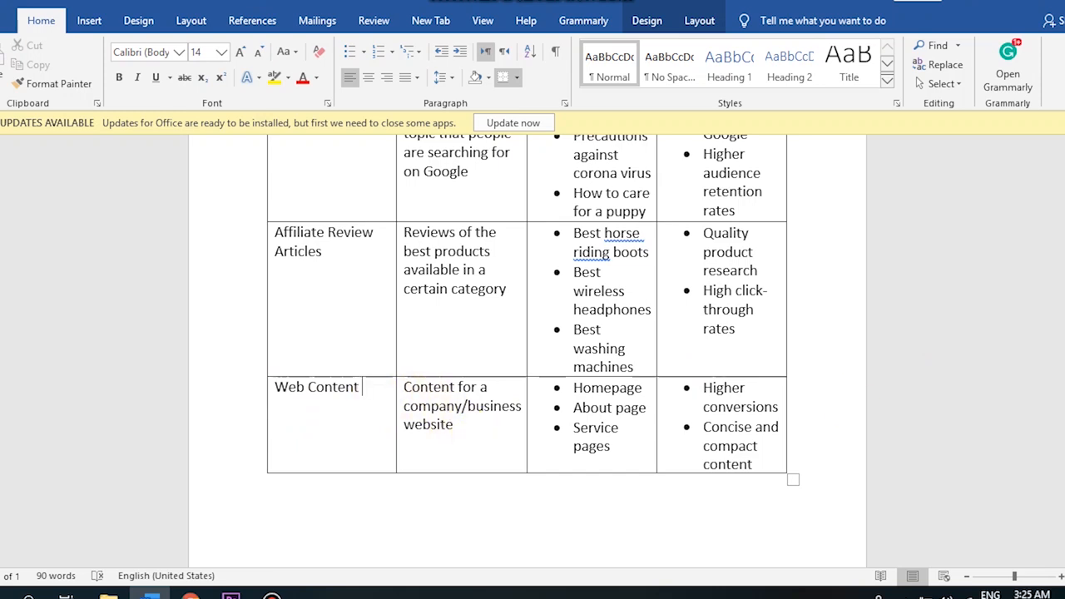
scroll("up", 3)
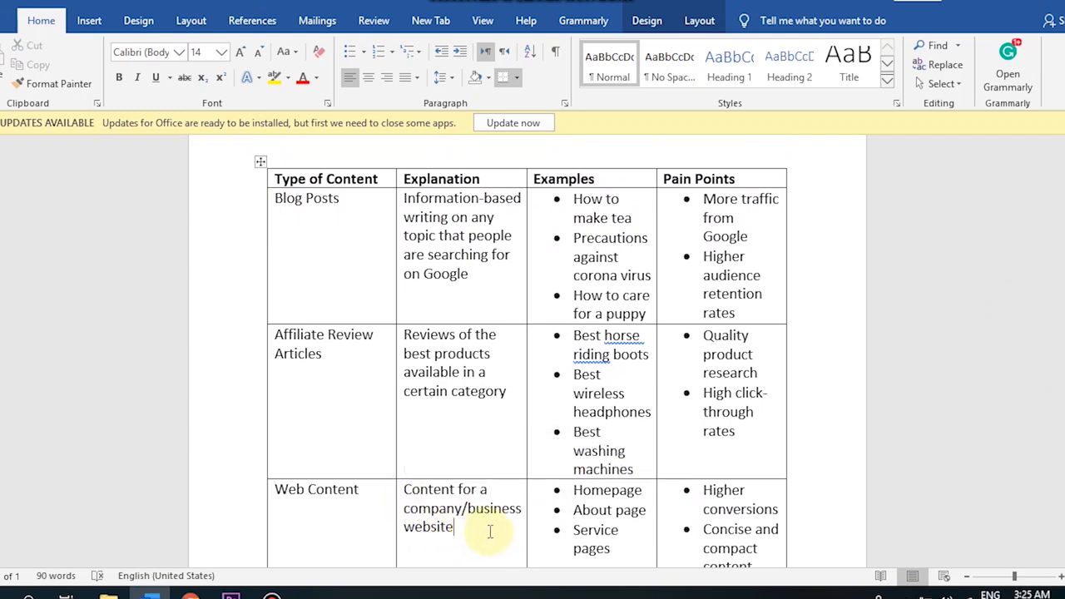
mouse_move(476, 530)
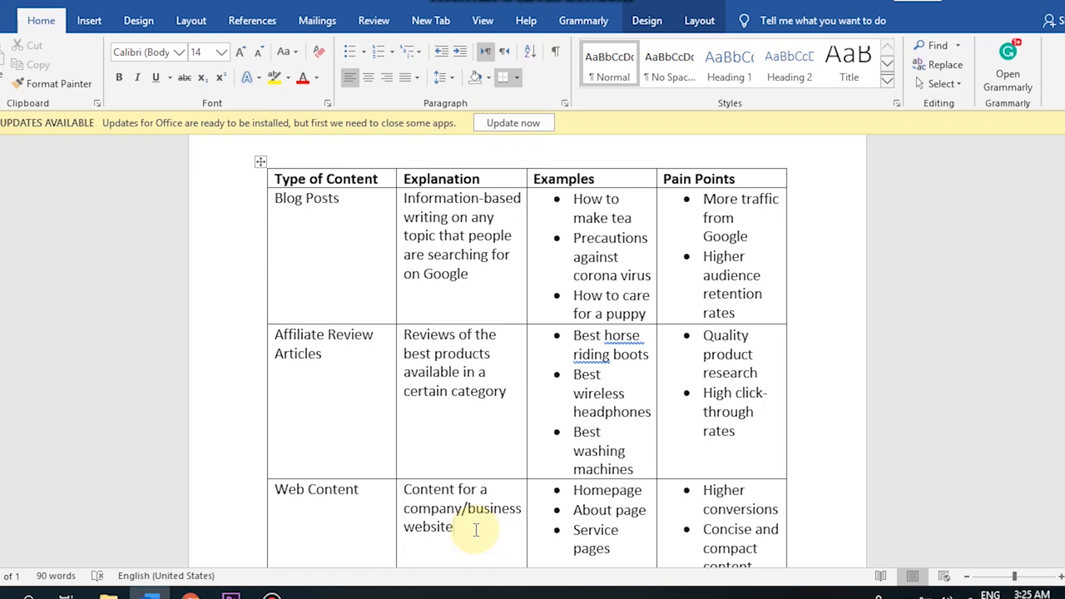
left_click(454, 526)
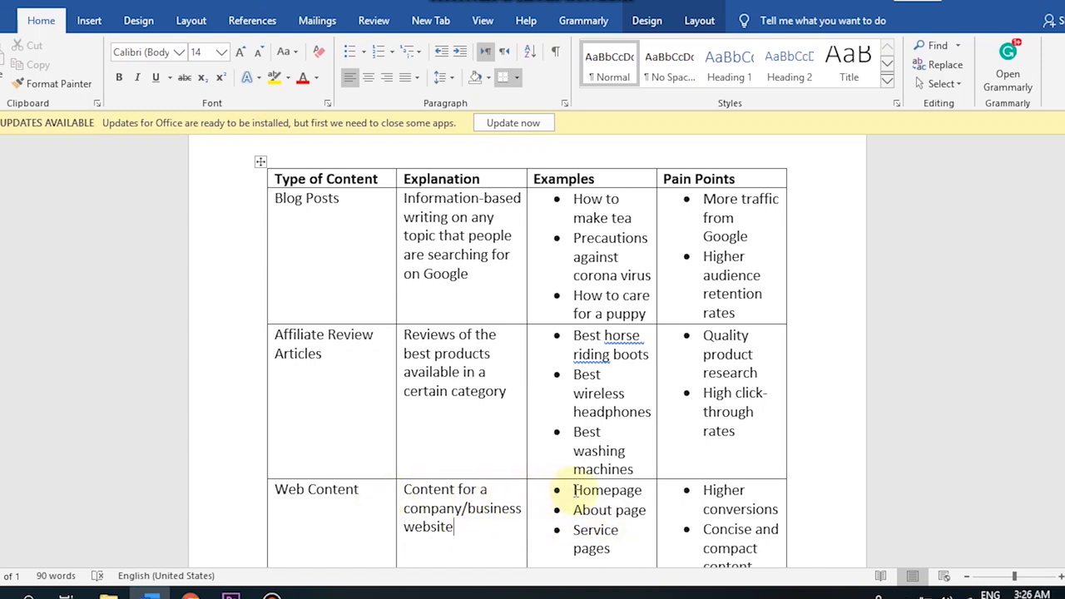
double_click(607, 489)
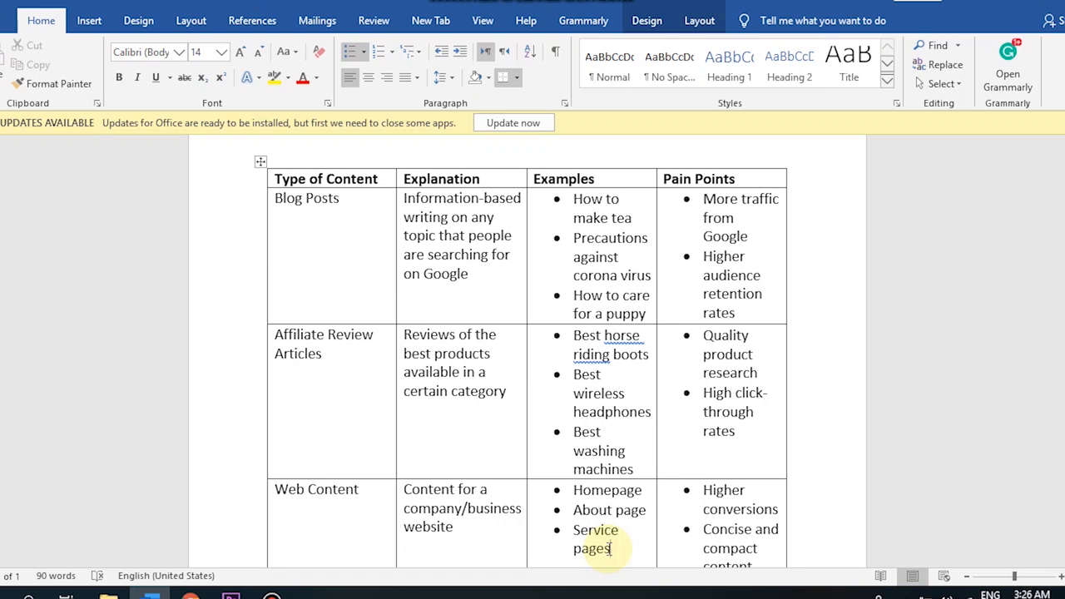
Select 'Concise and compact content' in the Web Content row's Pain Points cell
scroll("down", 3)
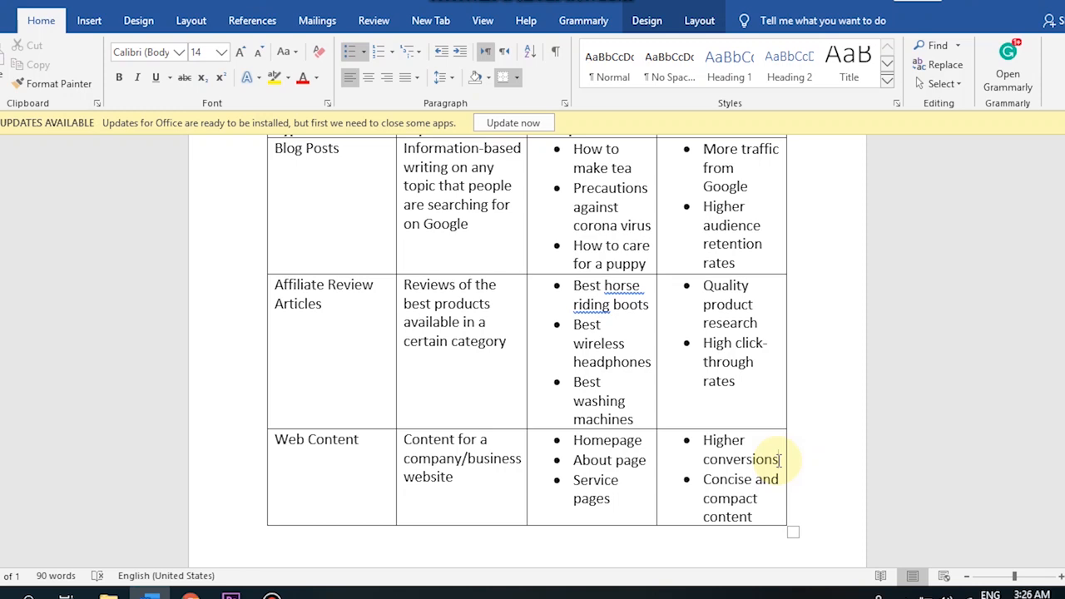
mouse_move(760, 453)
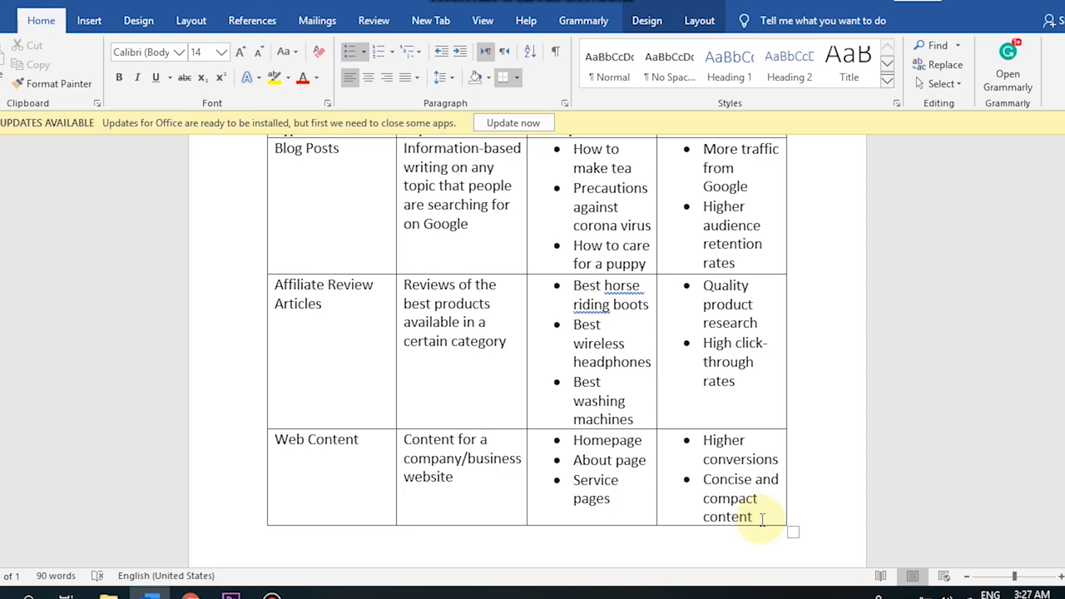
left_click_drag(702, 440, 748, 516)
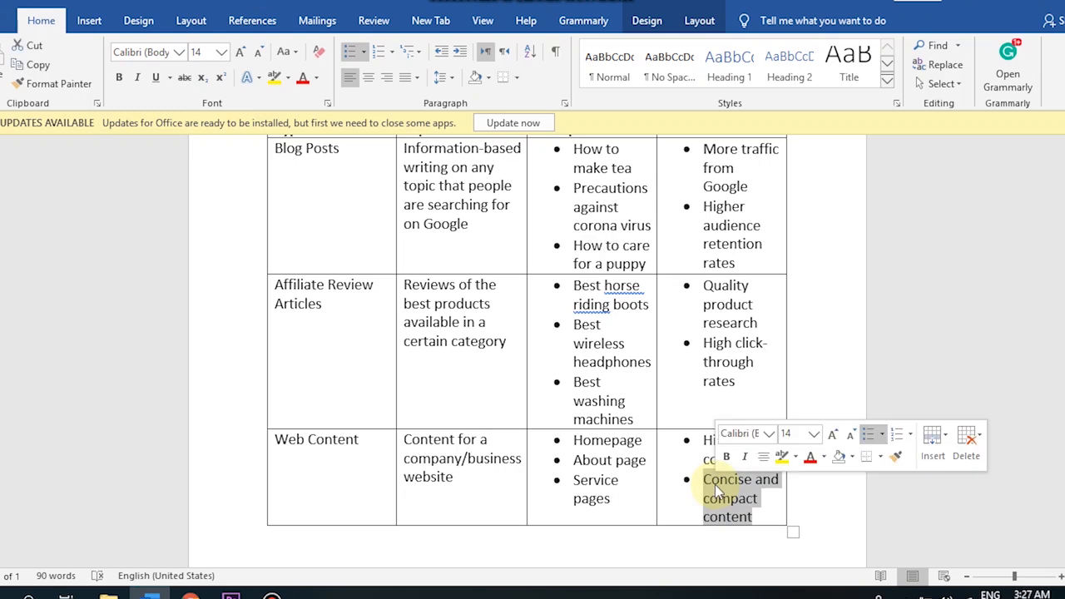